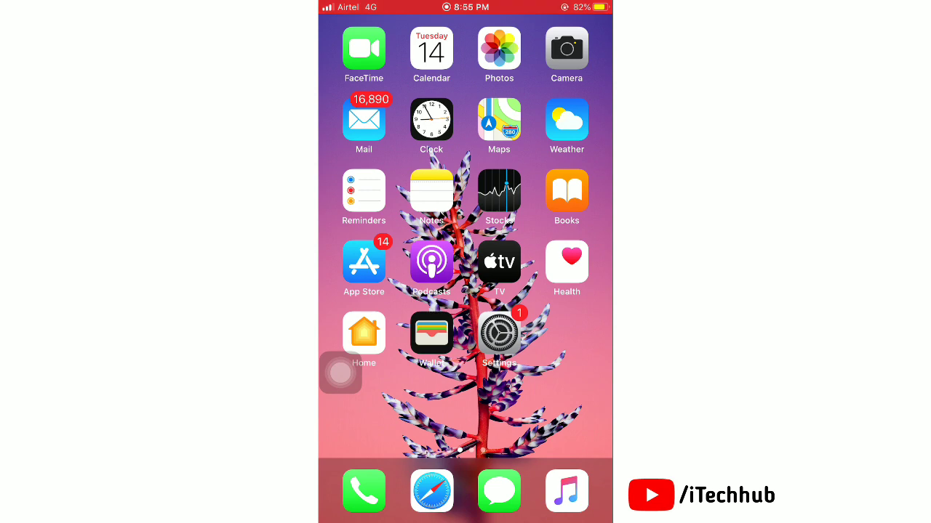
Launch Snapchat from the second Home Screen page to reach the chat list
scroll(left, 3)
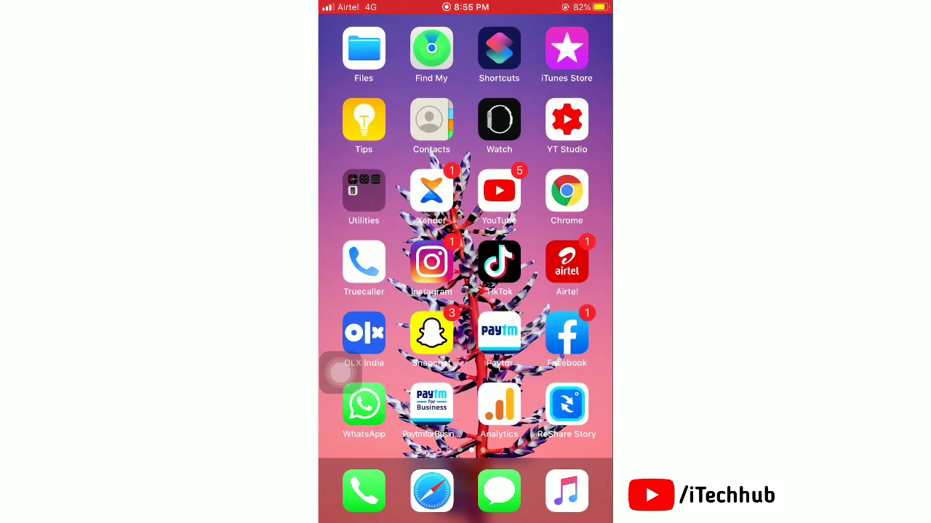
click(431, 333)
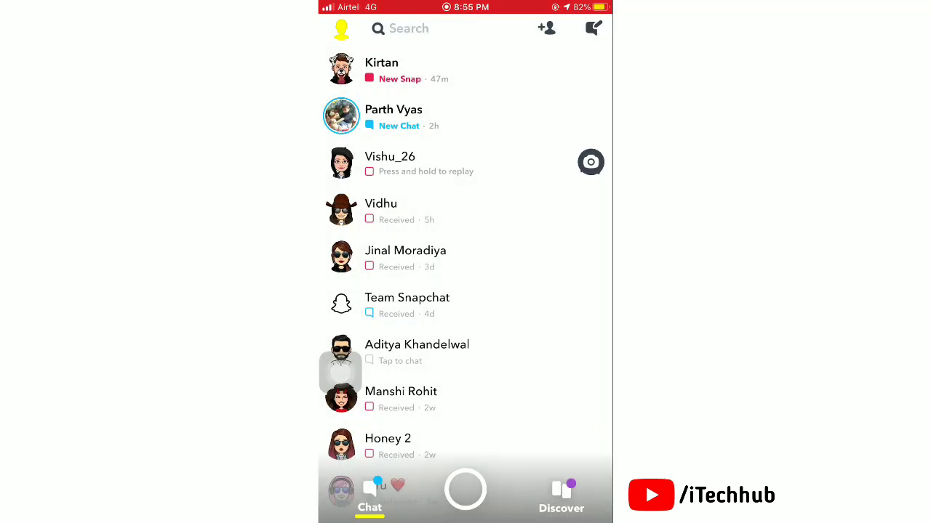
Send 'Hello' in the first conversation and take a screenshot of the chat
click(393, 116)
text(He)
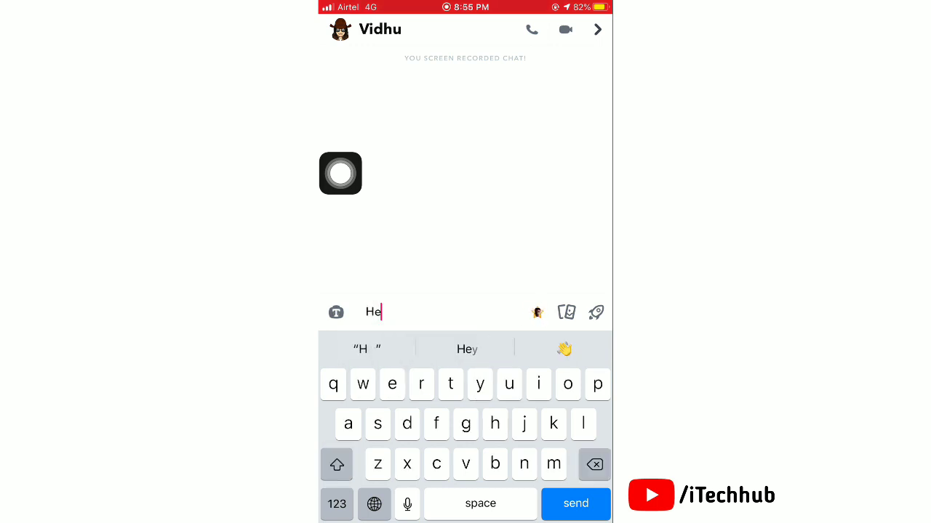
text(llo)
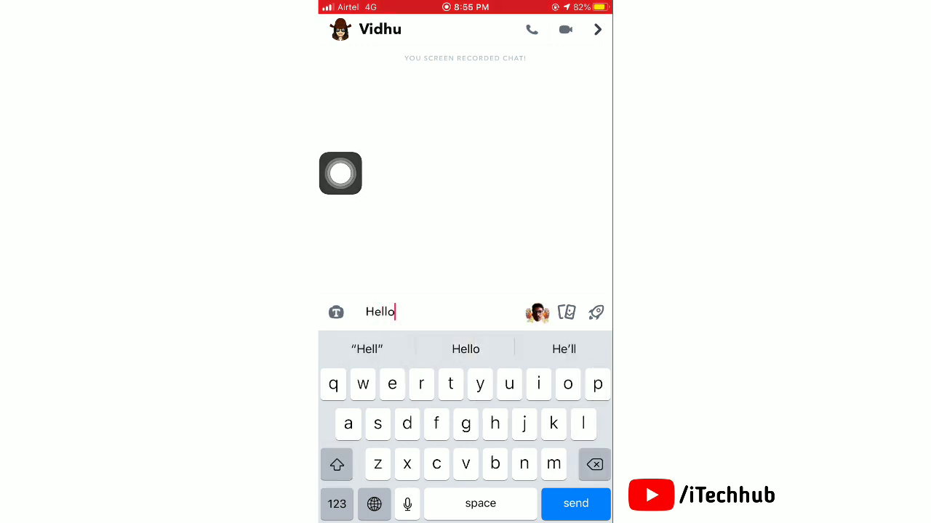
click(575, 504)
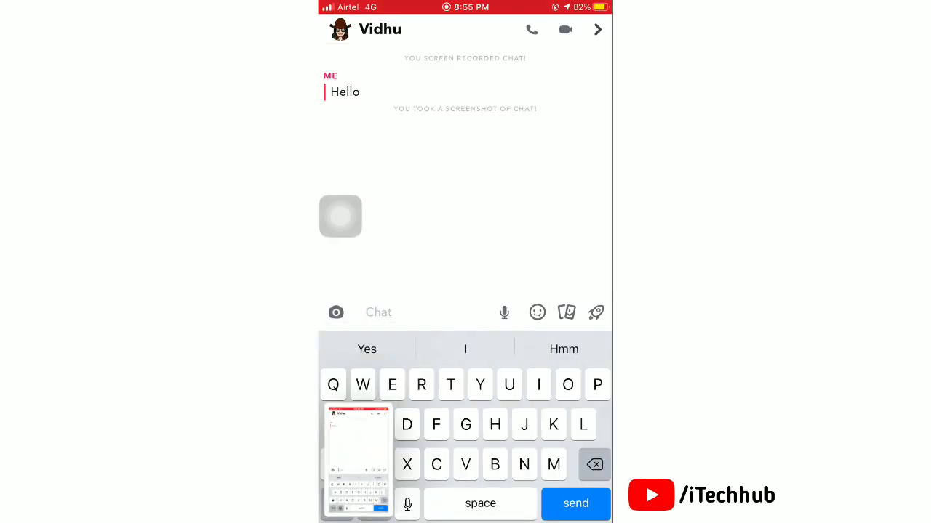
Save the chat screenshot to Photos, then begin typing 'How are you' in the chat
click(339, 216)
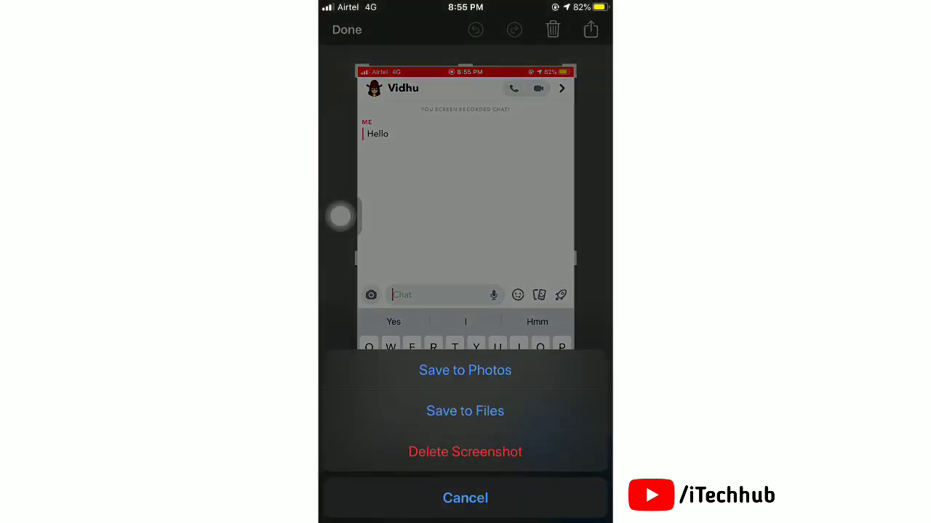
click(465, 498)
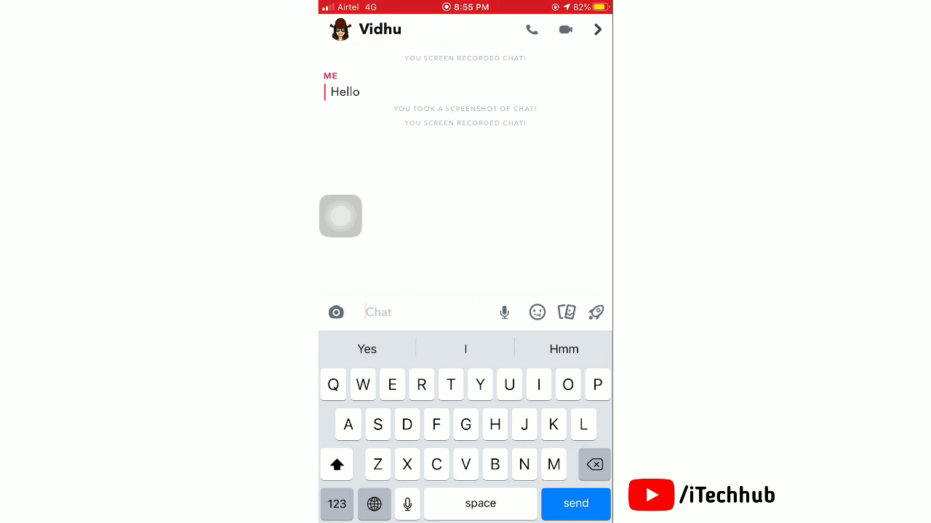
text(How are you)
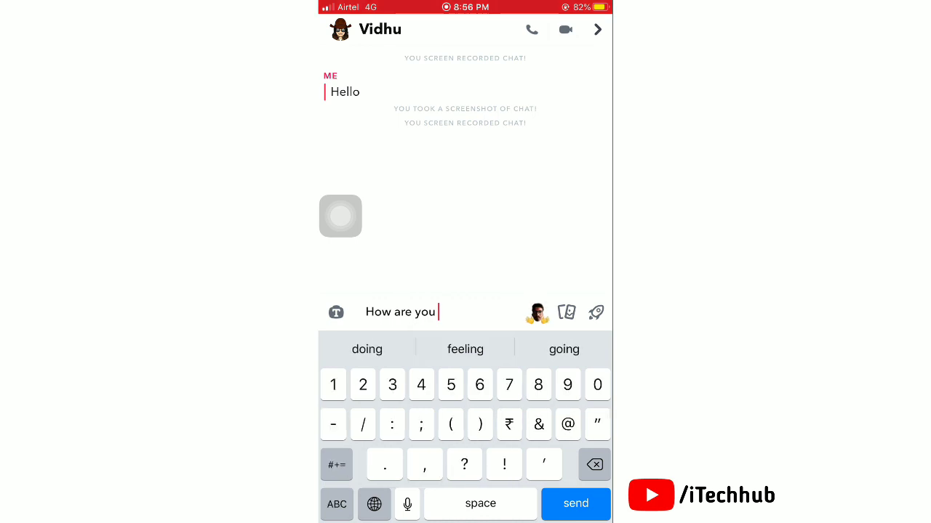
Send 'How are you', then open the Photos library from the Home Screen
click(575, 504)
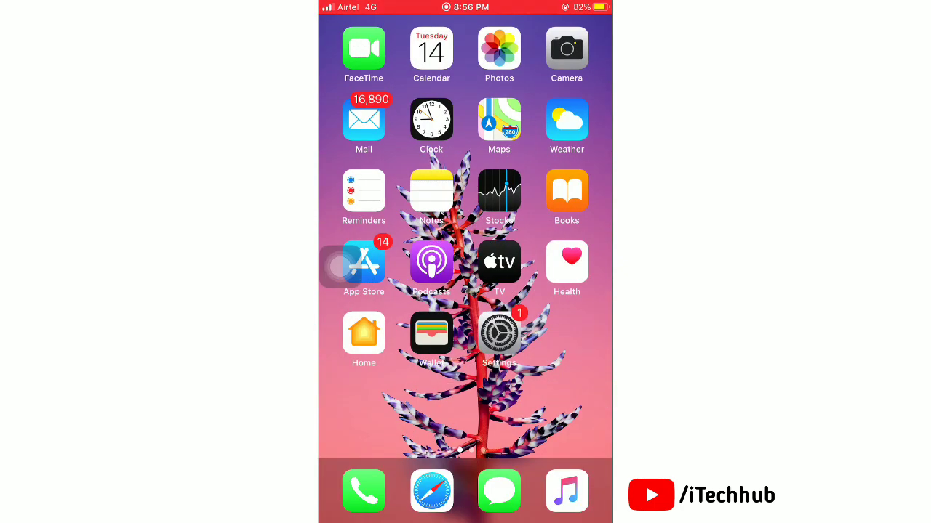
click(498, 49)
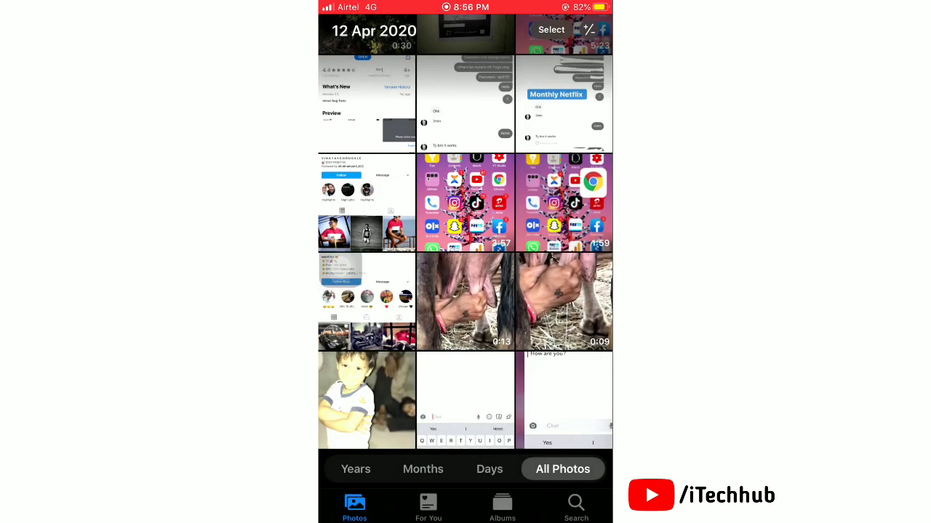